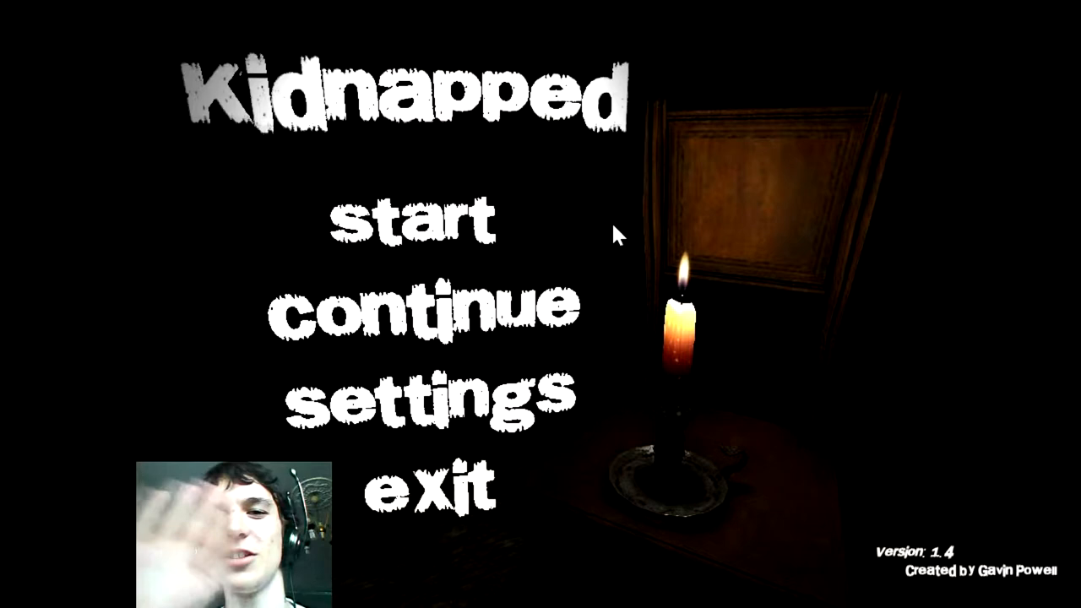
mouse_move(592, 241)
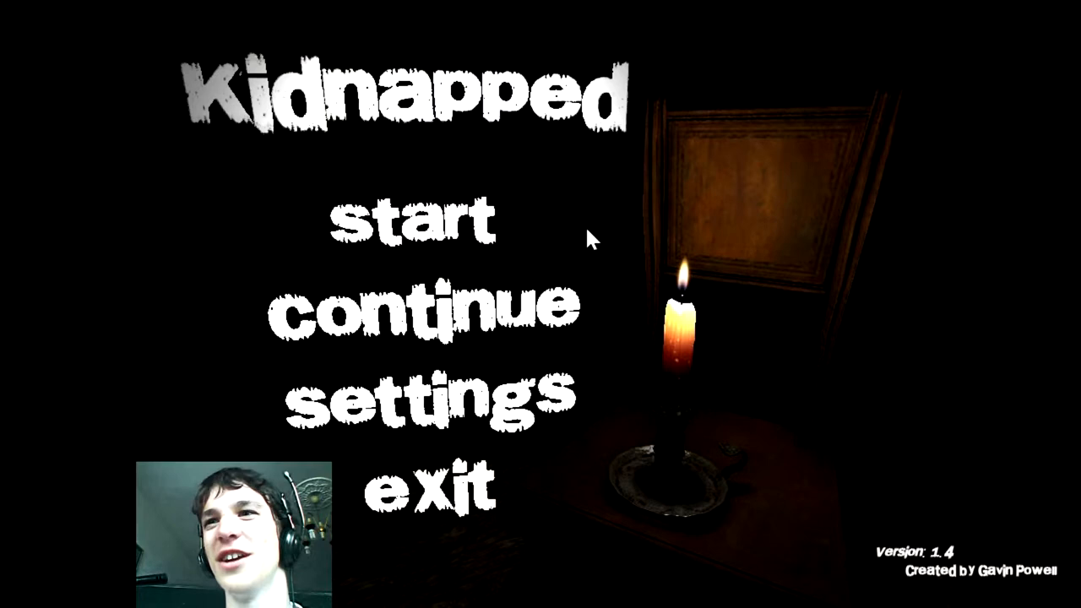
left_click(410, 219)
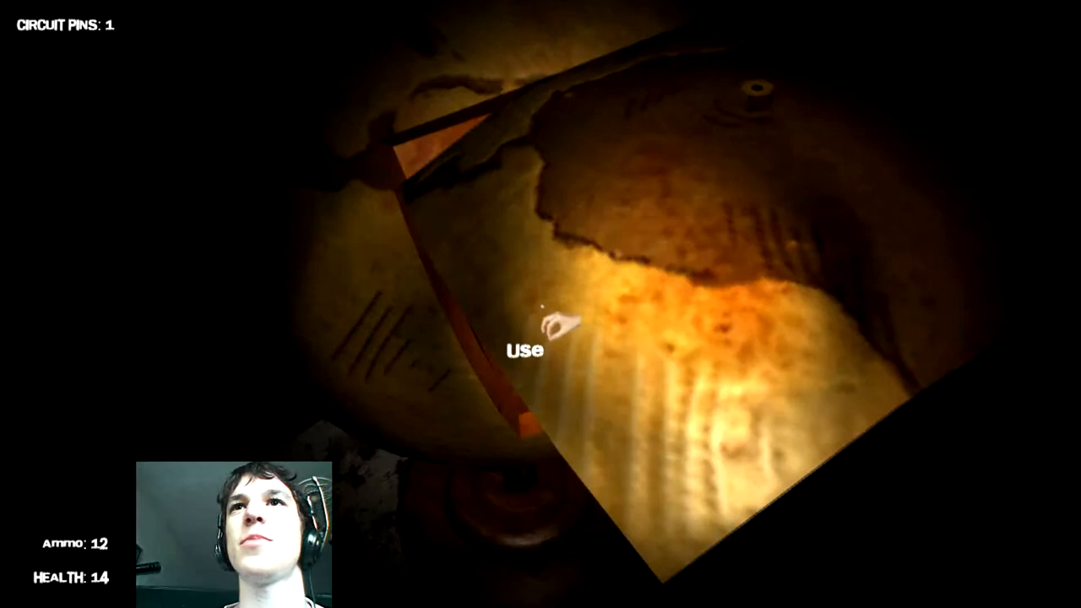
left_click(541, 330)
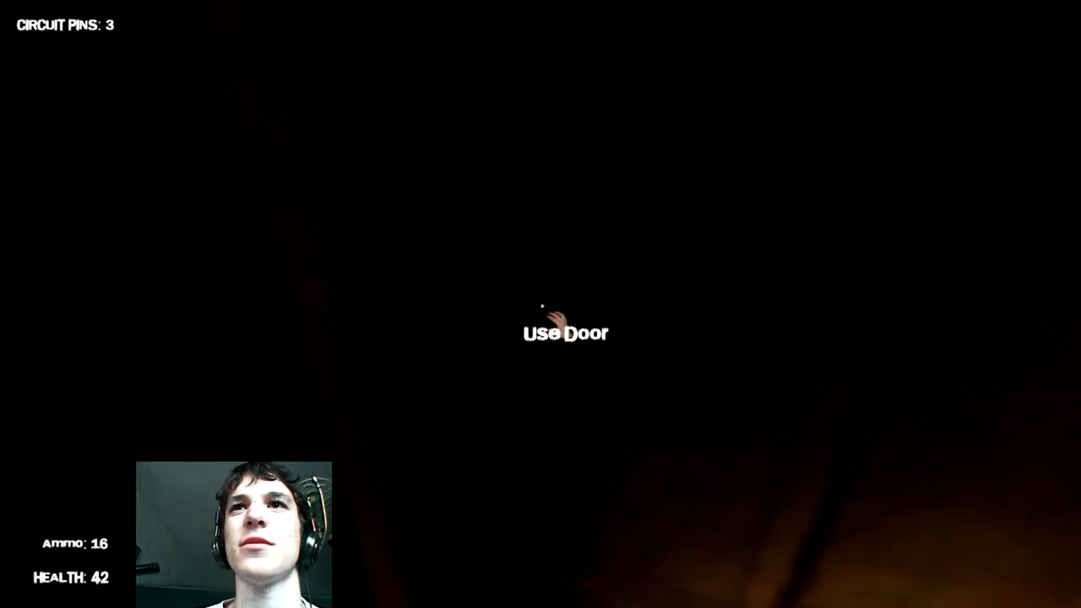
left_click(541, 332)
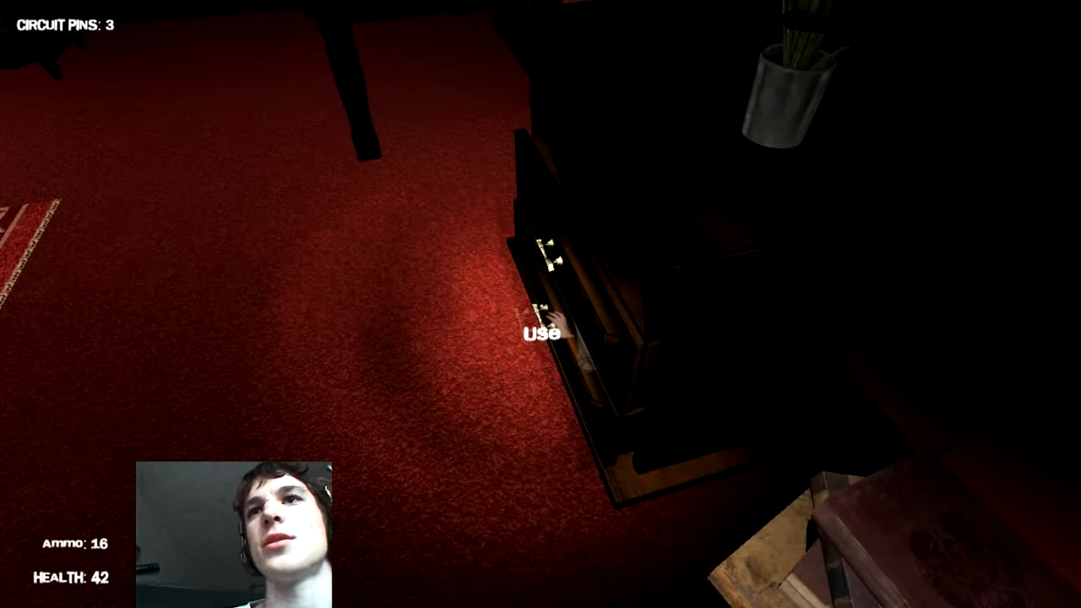
left_click(540, 332)
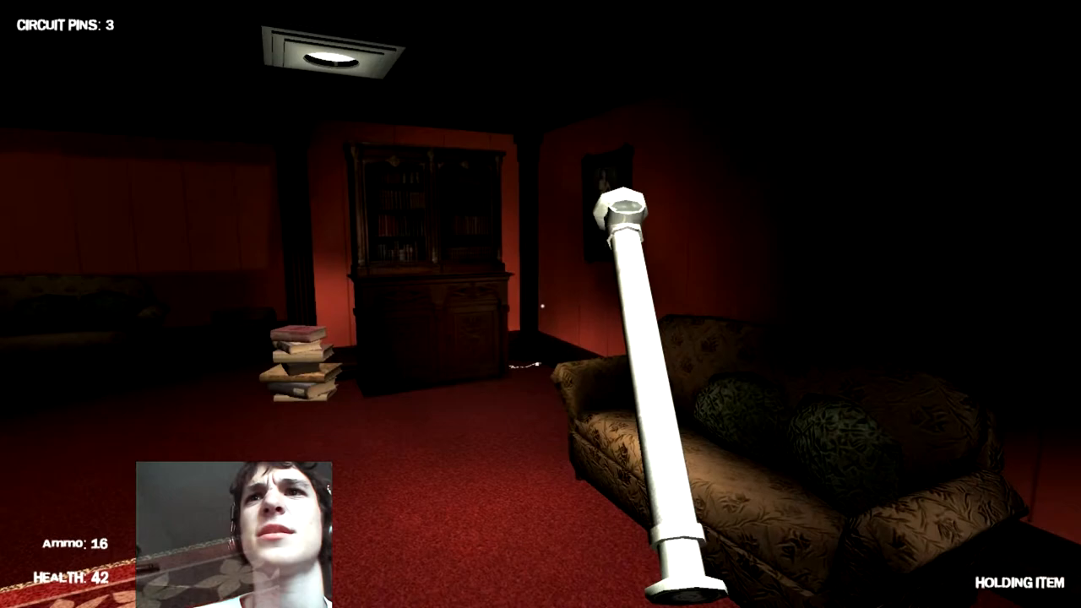